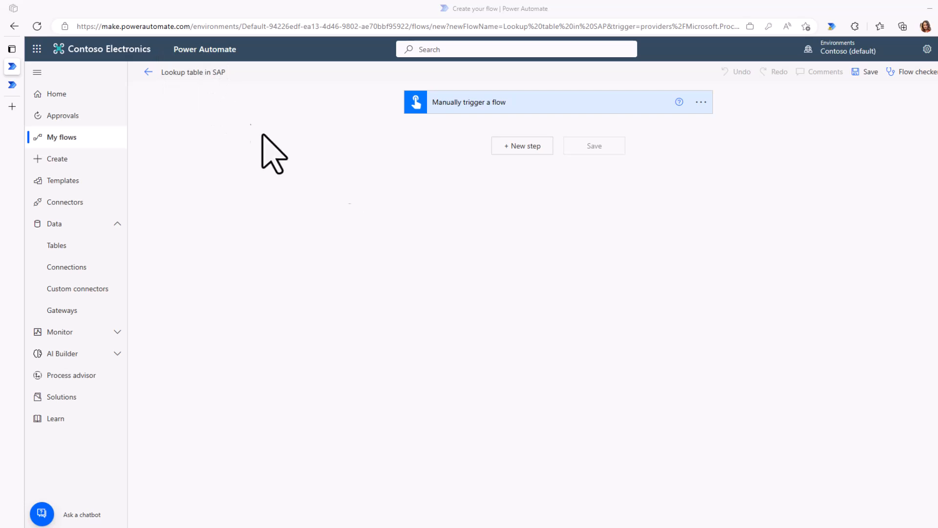
mouse_move(479, 143)
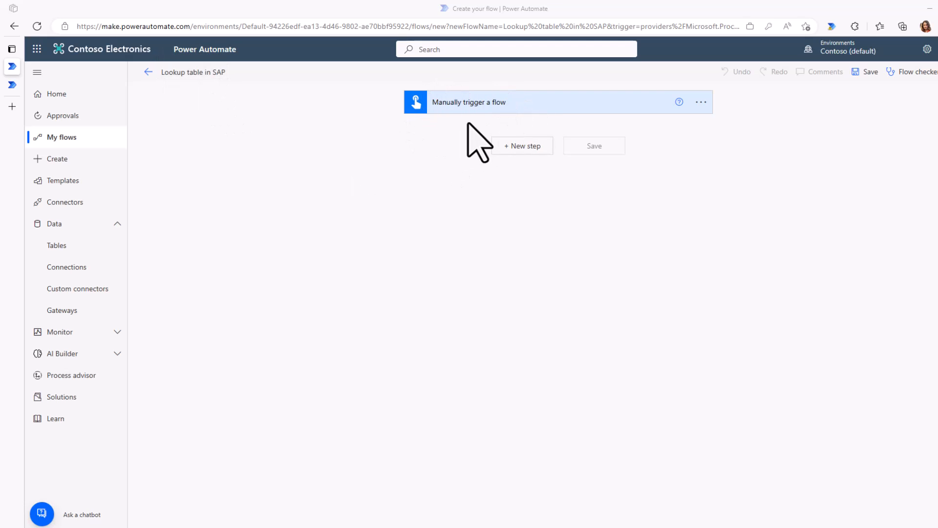
mouse_move(522, 145)
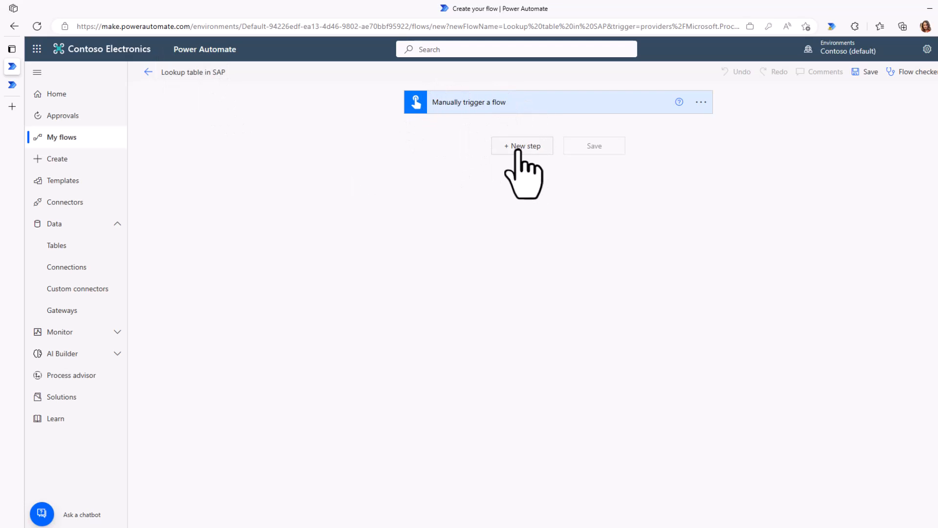
Add a new step after the manual trigger and list the SAP ERP connector's actions via an ERP search.
click(521, 146)
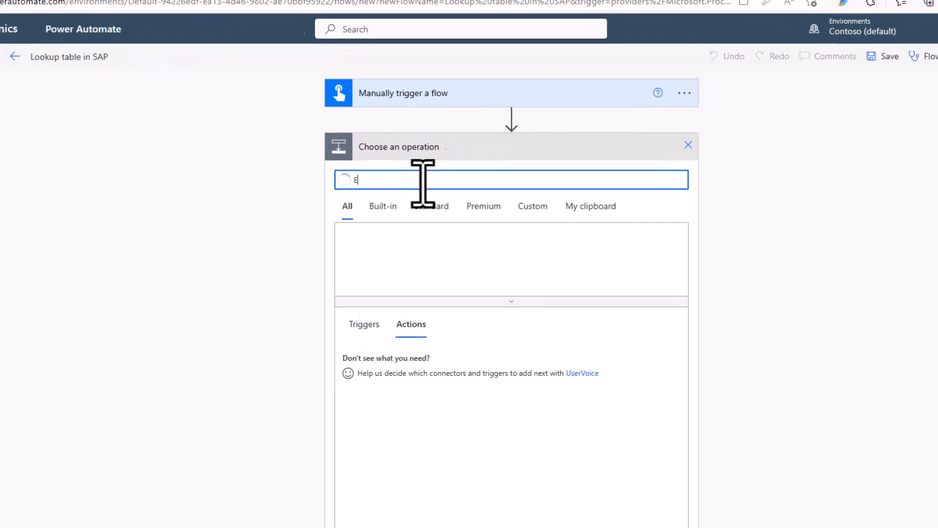
text(RP)
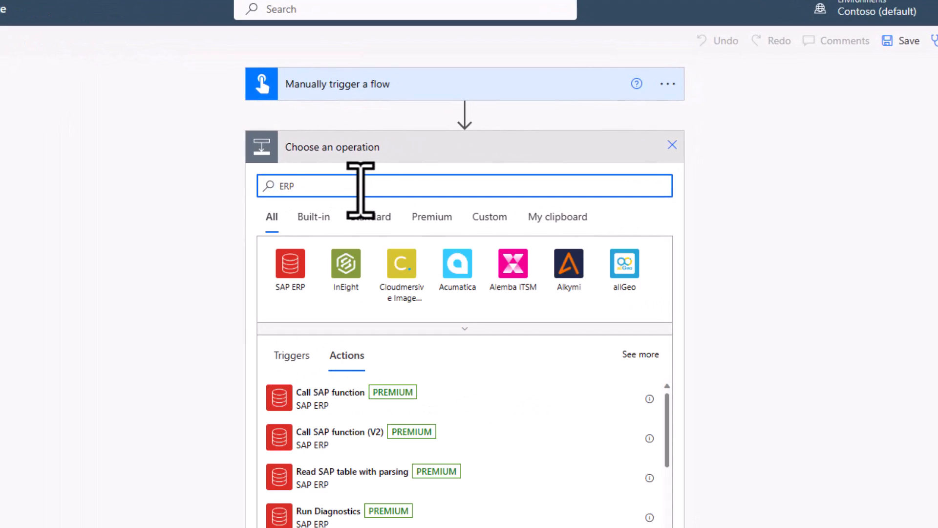
click(289, 263)
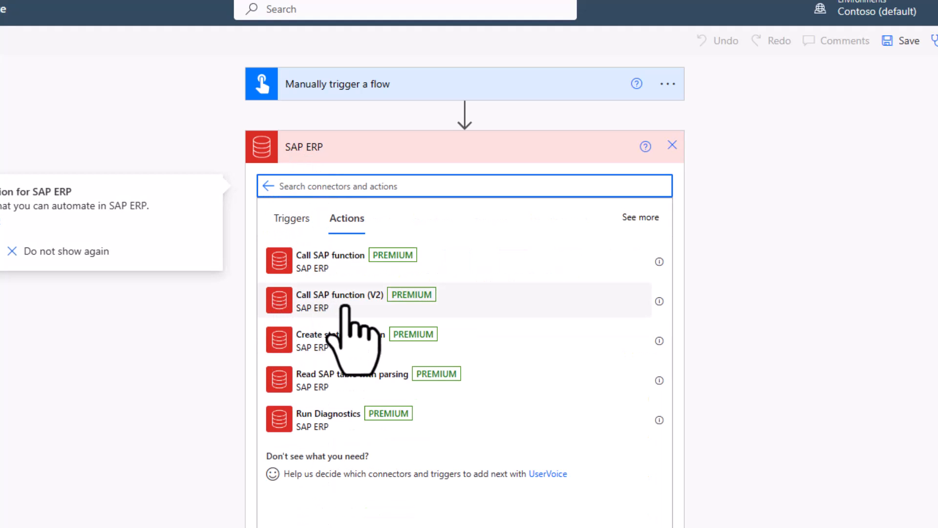
mouse_move(419, 341)
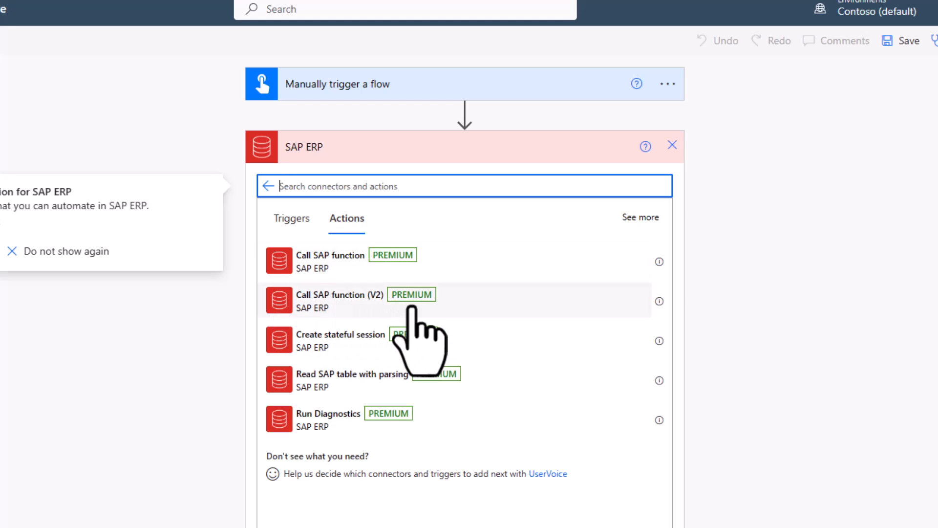
mouse_move(281, 380)
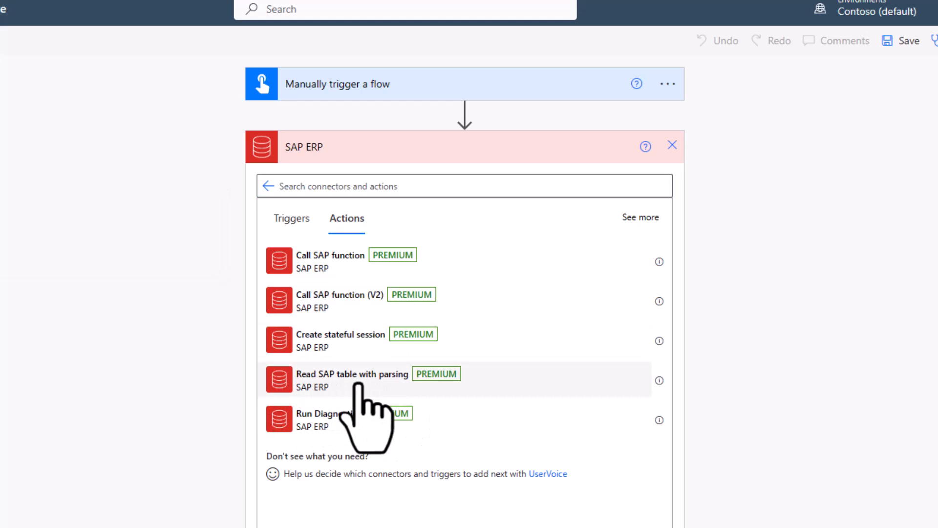
Add the Read SAP table with parsing action and start a new SAP connection for it.
click(352, 379)
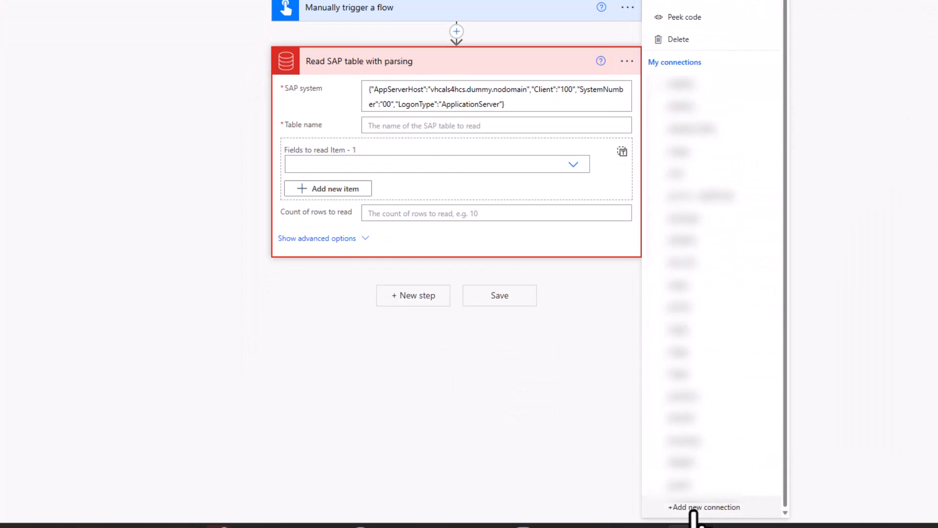
click(705, 507)
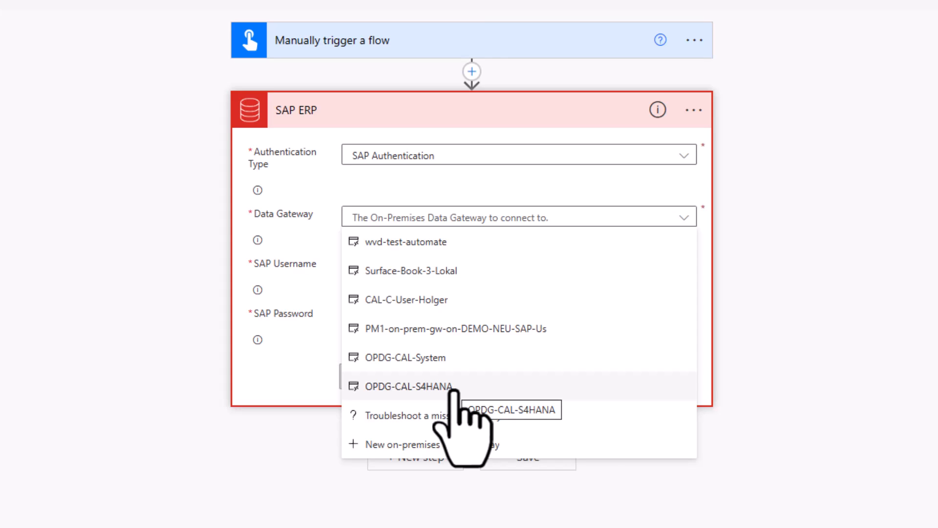
Create the SAP connection on the OPDG-CAL-S4HANA gateway with SAP username and password.
click(409, 385)
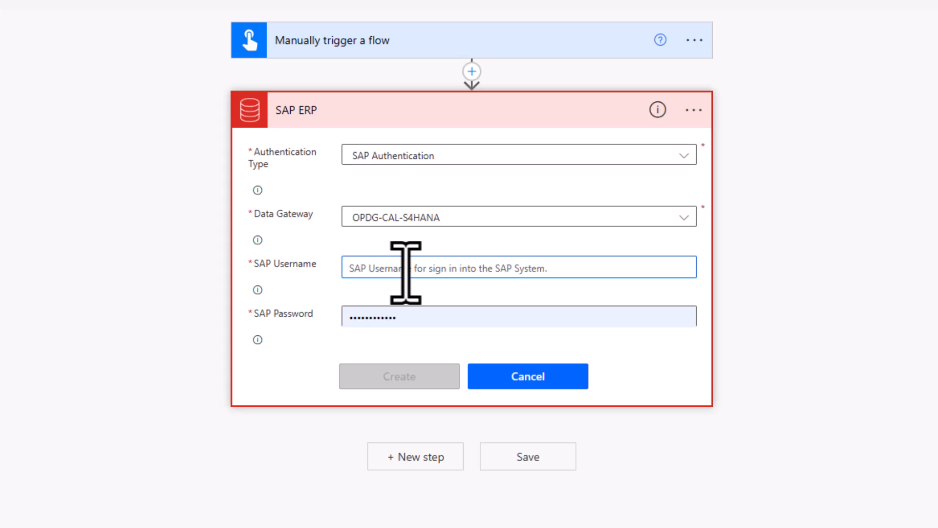
text(S4H_EXT)
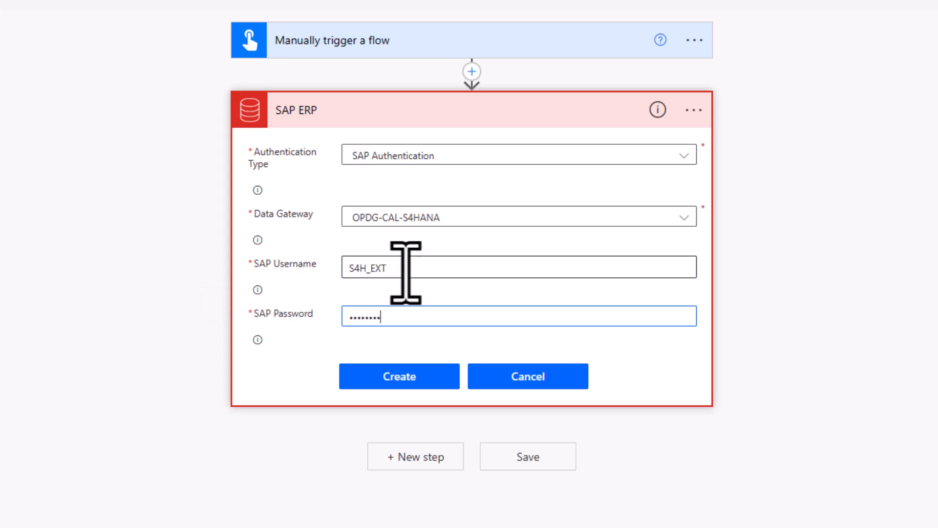
click(399, 375)
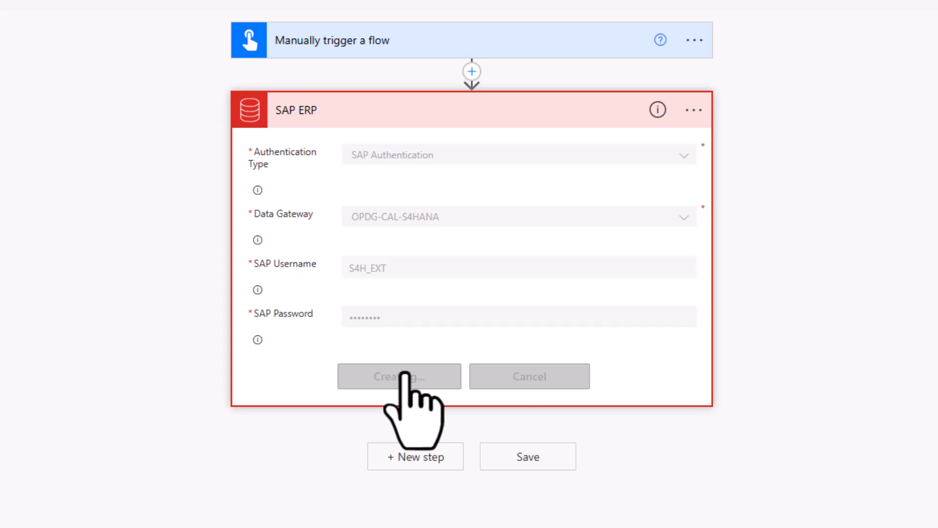
click(399, 375)
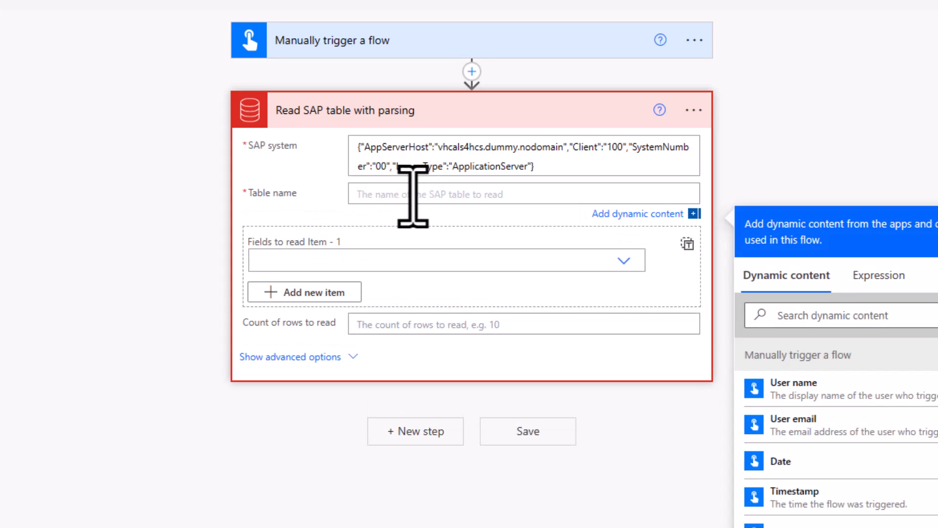
Set the action's Table name to USR01.
text(USR01)
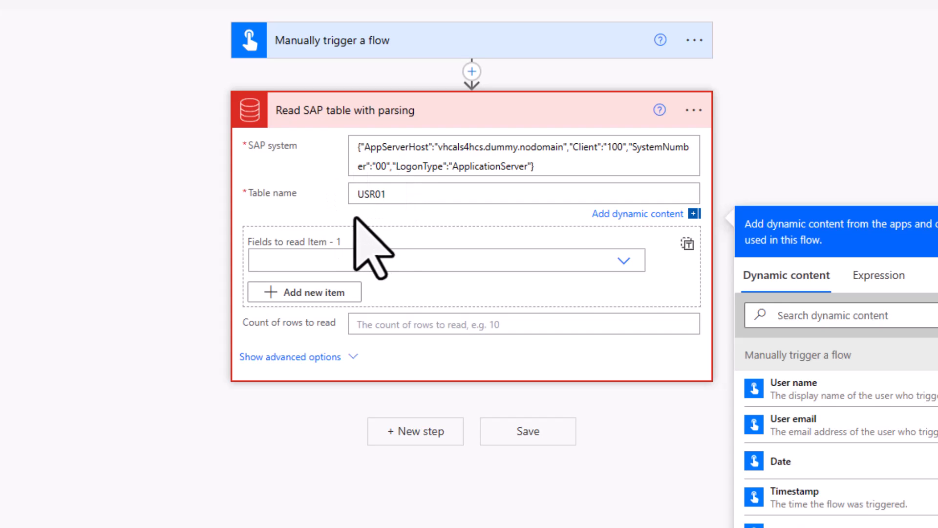
mouse_move(359, 239)
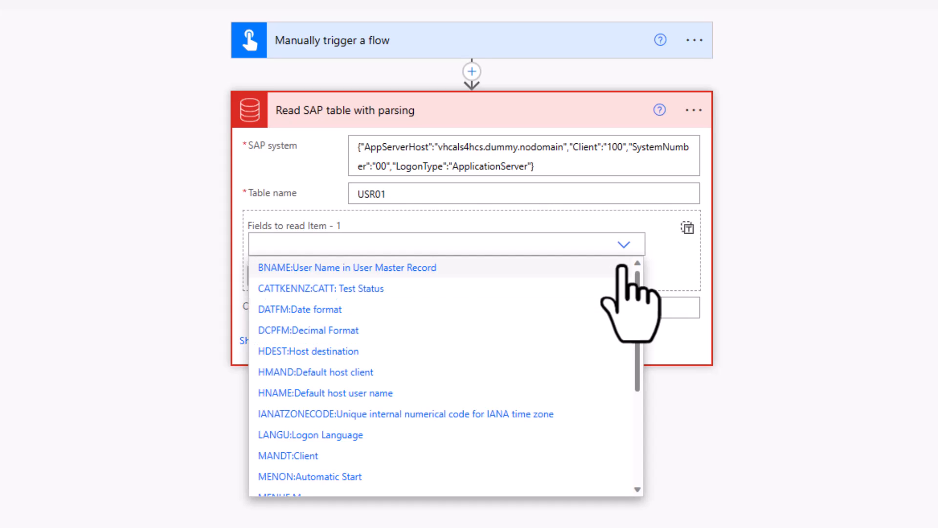
Add LANGU:Logon Language as the second field to read alongside BNAME.
scroll(down, 3)
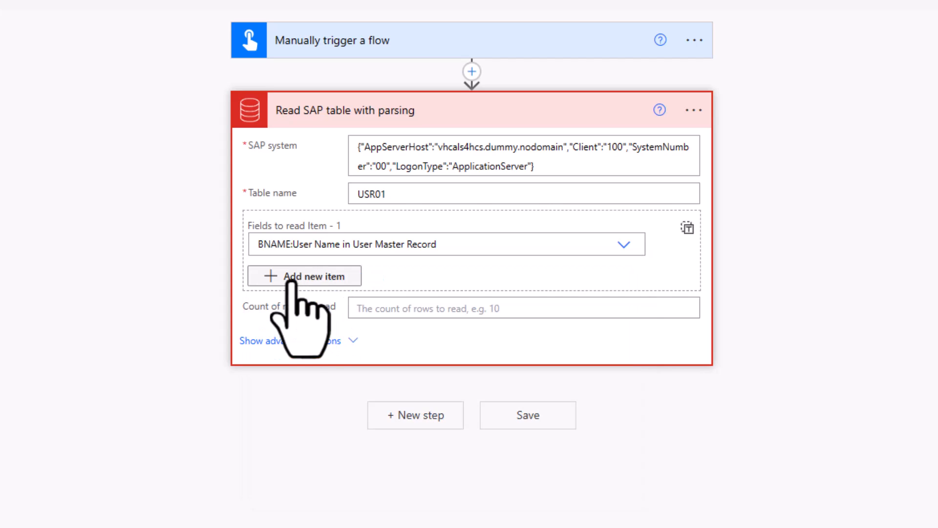
click(303, 275)
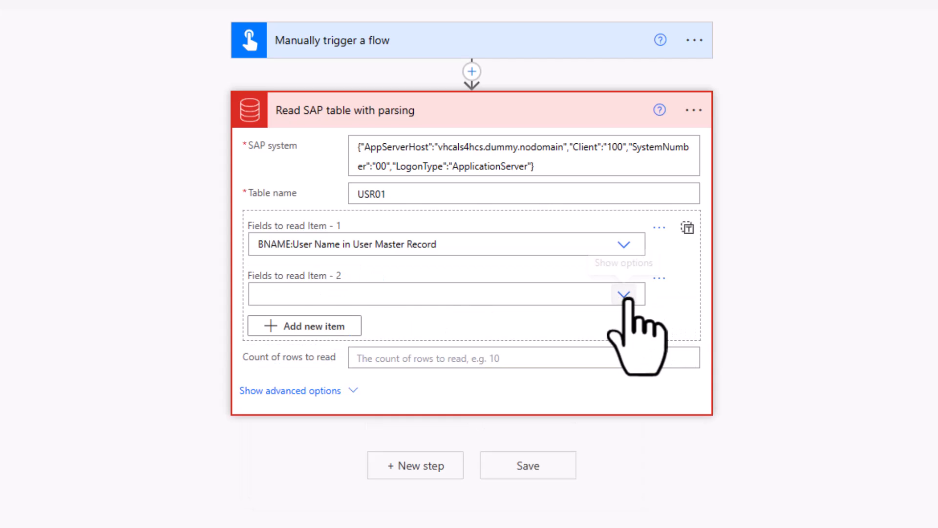
click(624, 294)
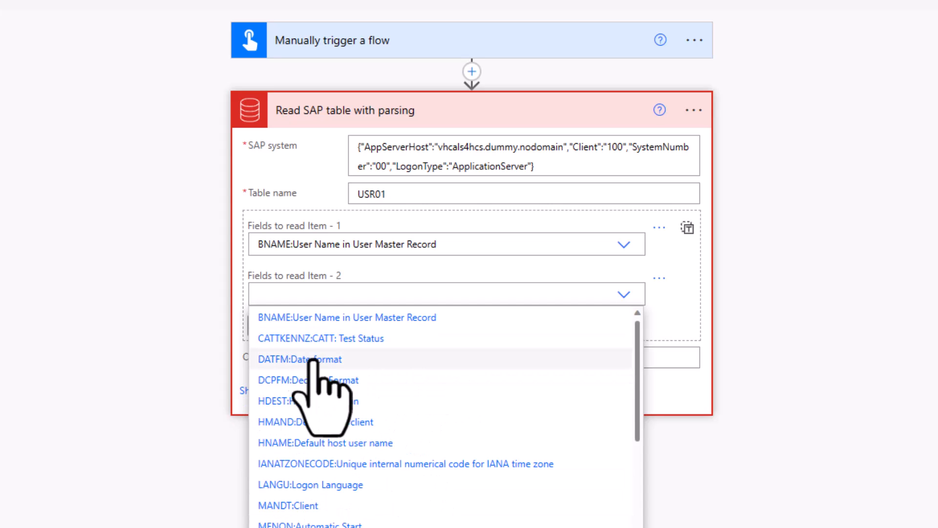
scroll(down, 3)
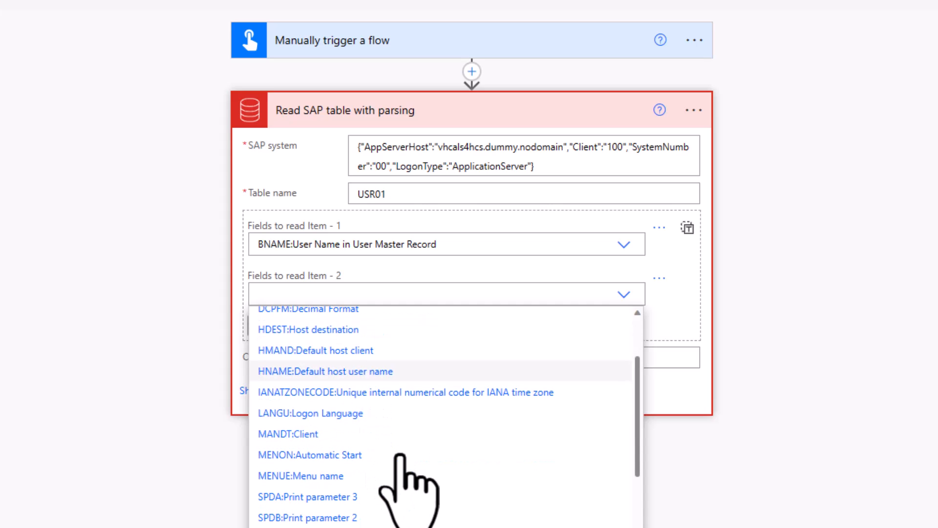
scroll(down, 3)
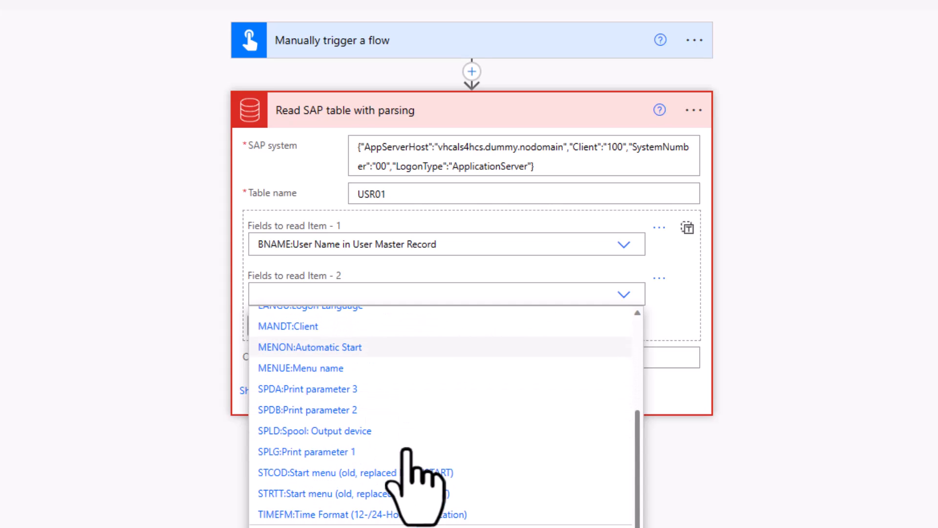
mouse_move(420, 451)
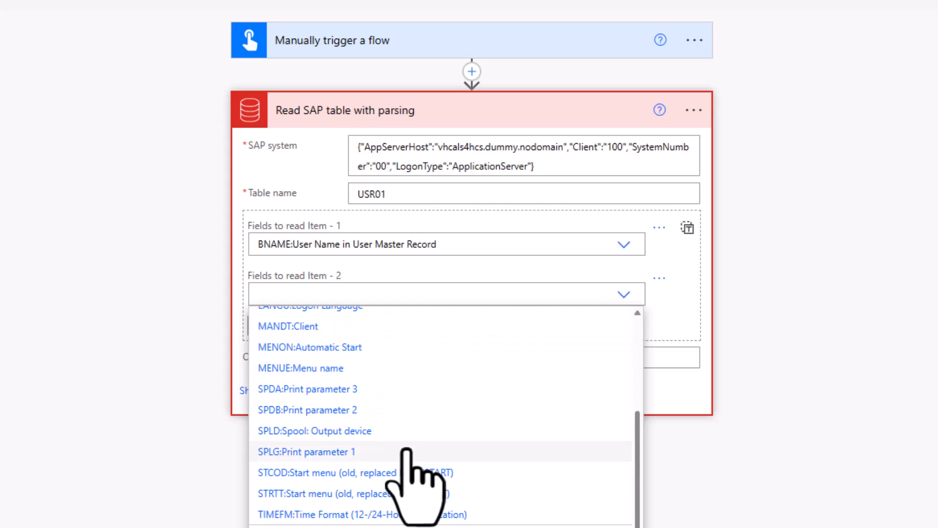
click(308, 305)
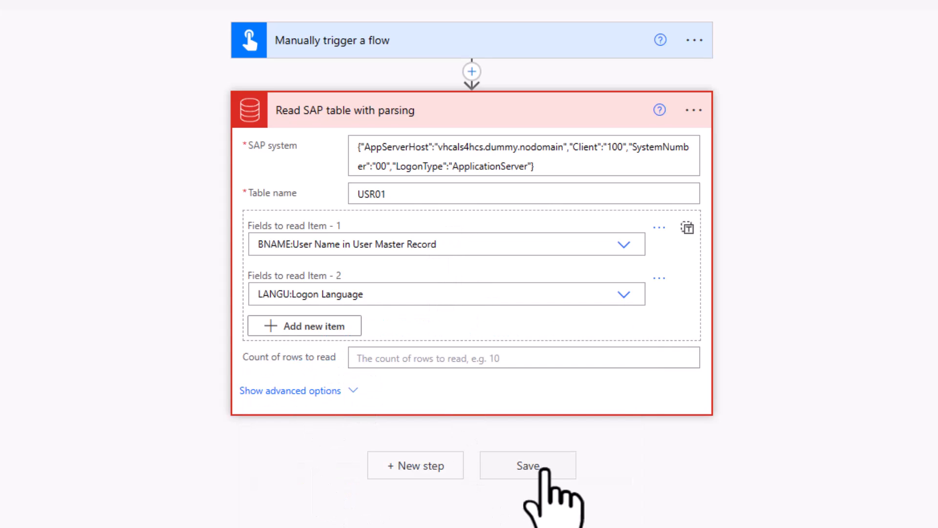
Save the flow and run a manual test returning BNAME and LANGU field metadata.
click(527, 465)
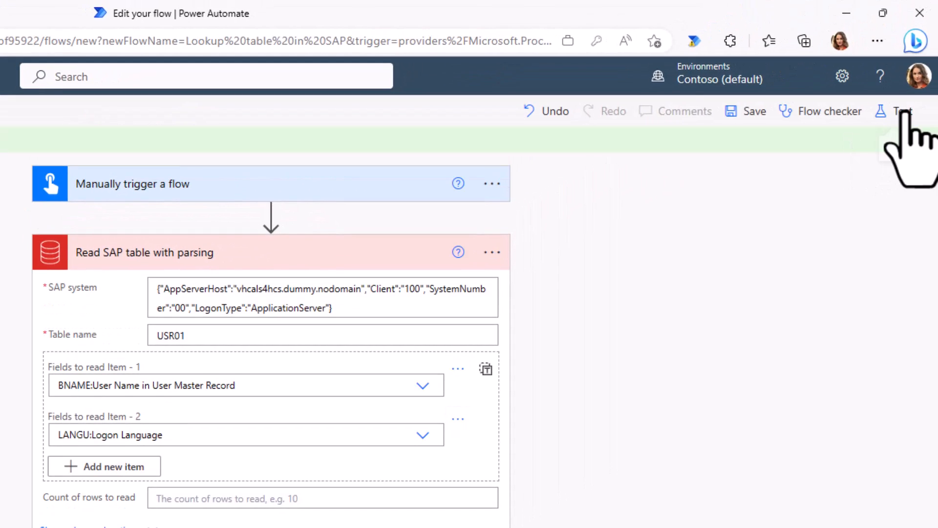
click(902, 110)
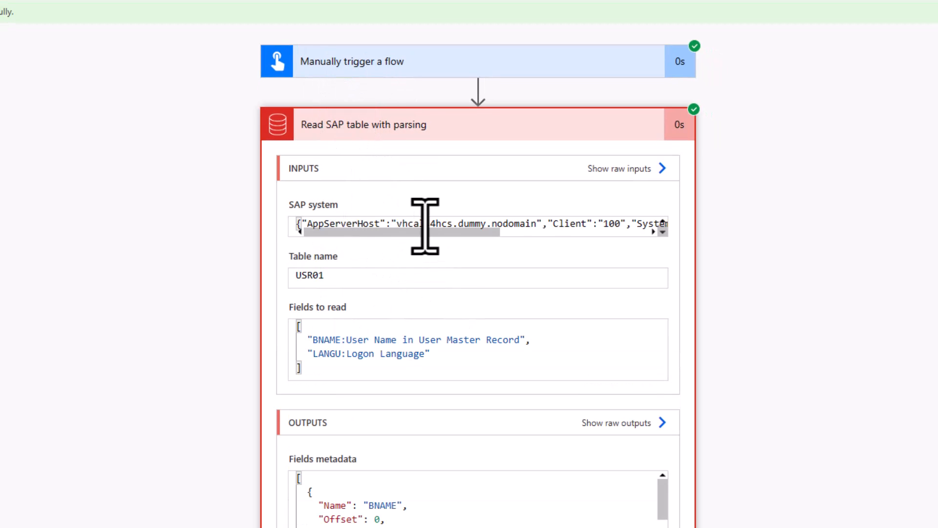
mouse_move(324, 239)
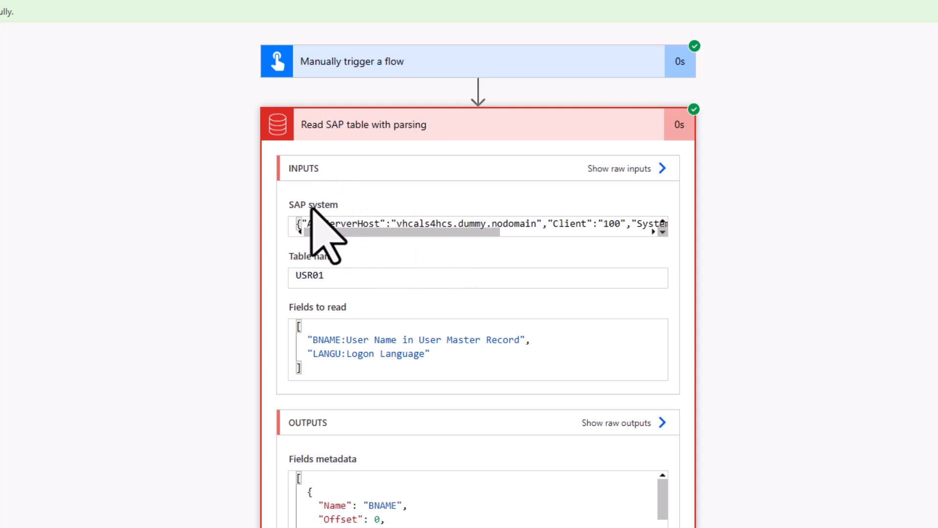
mouse_move(379, 288)
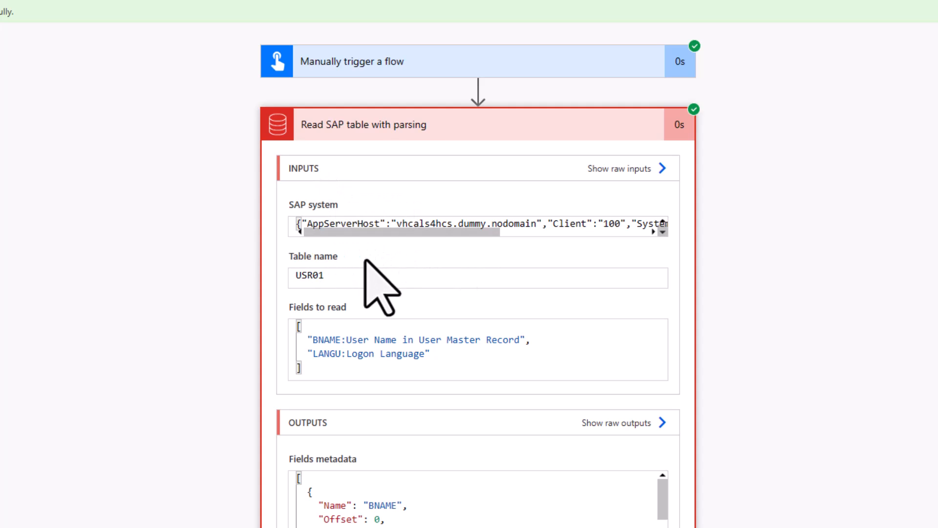
scroll(down, 3)
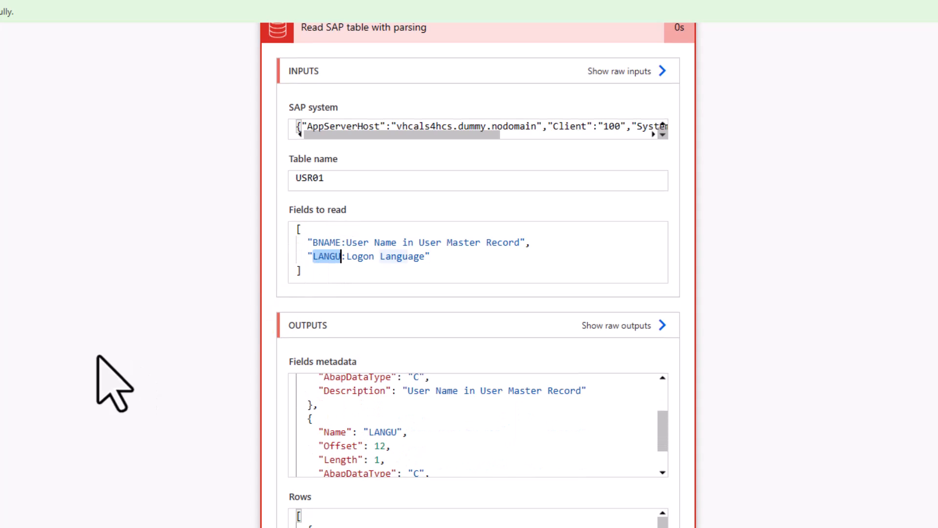
scroll(down, 3)
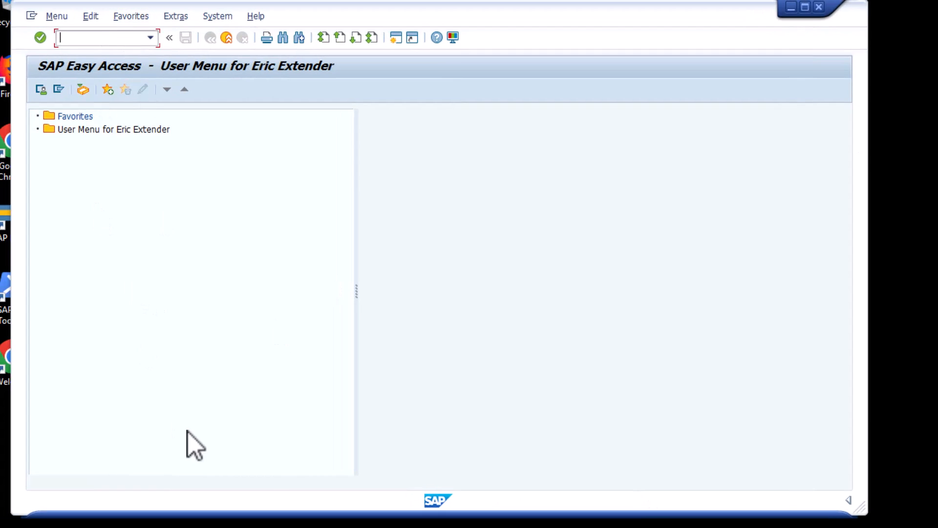
mouse_move(102, 116)
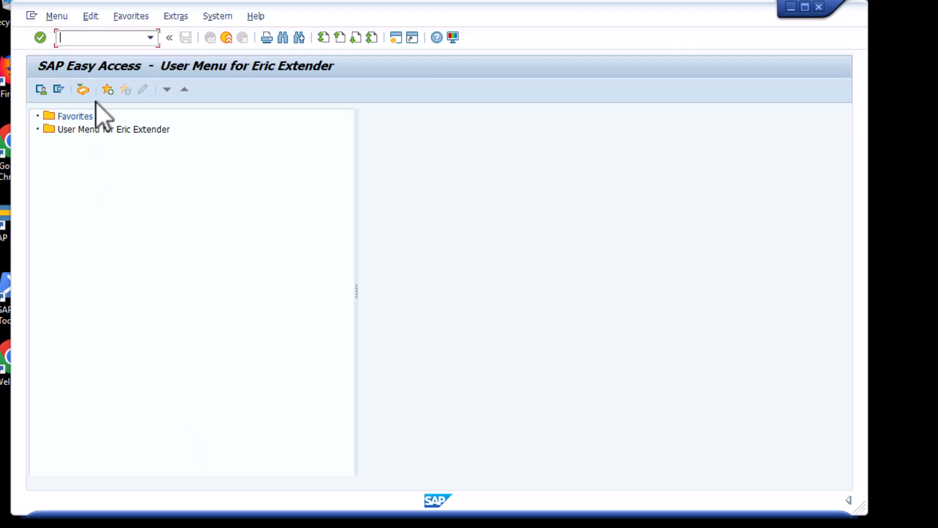
Run transaction SE11 and display table USR01's dictionary definition with its field list.
text(se1)
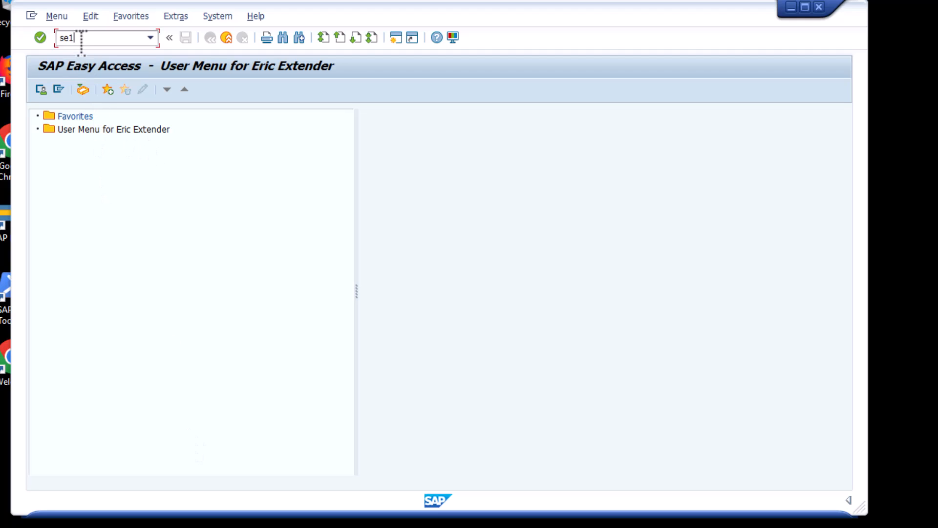
key(Enter)
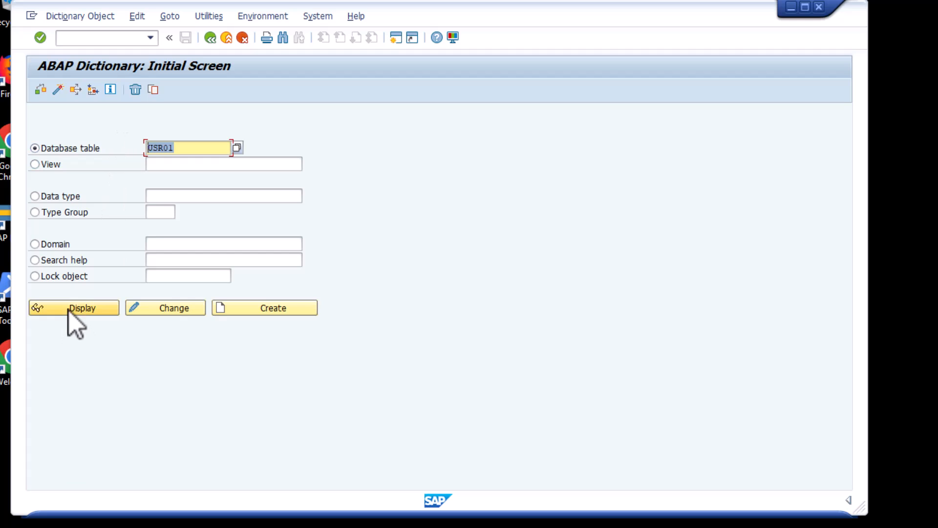
click(82, 308)
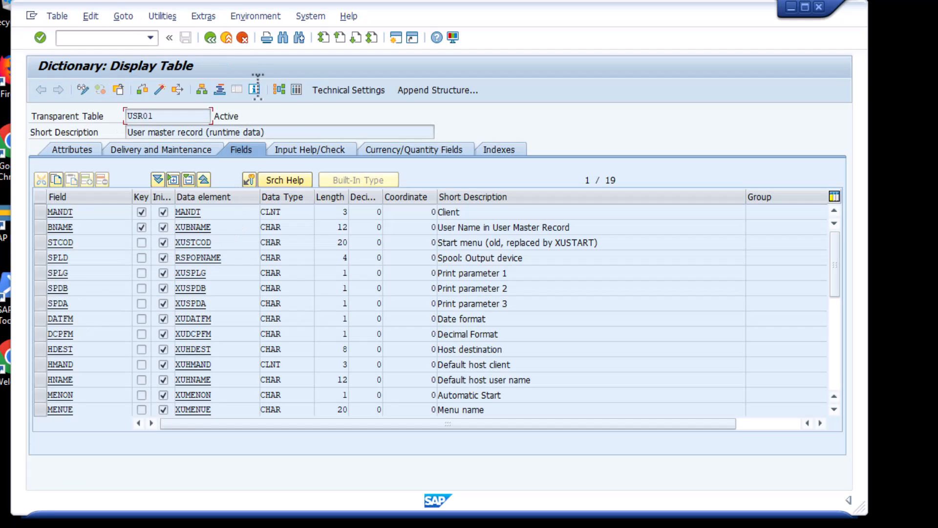